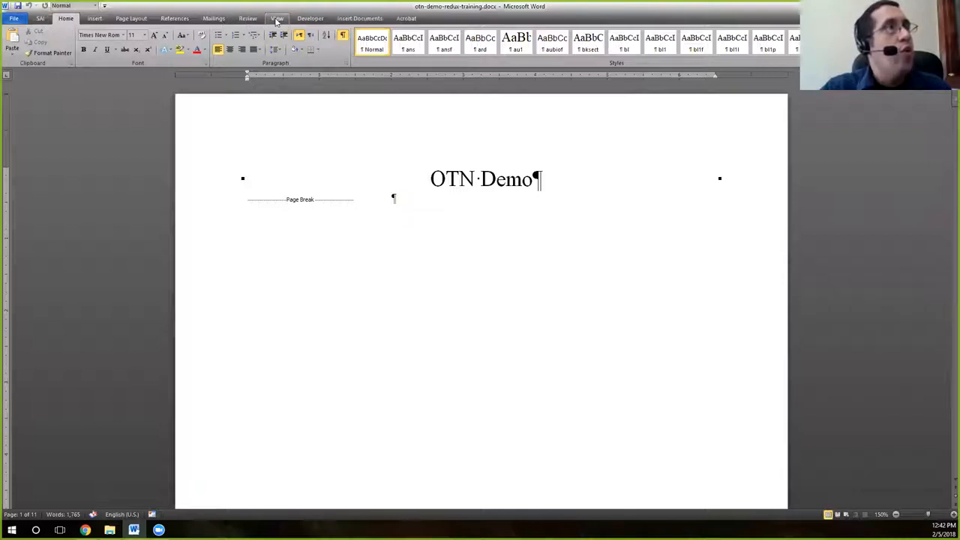
Step: Switch the OTN Demo manuscript to Draft view with paragraph style names shown
left_click(277, 18)
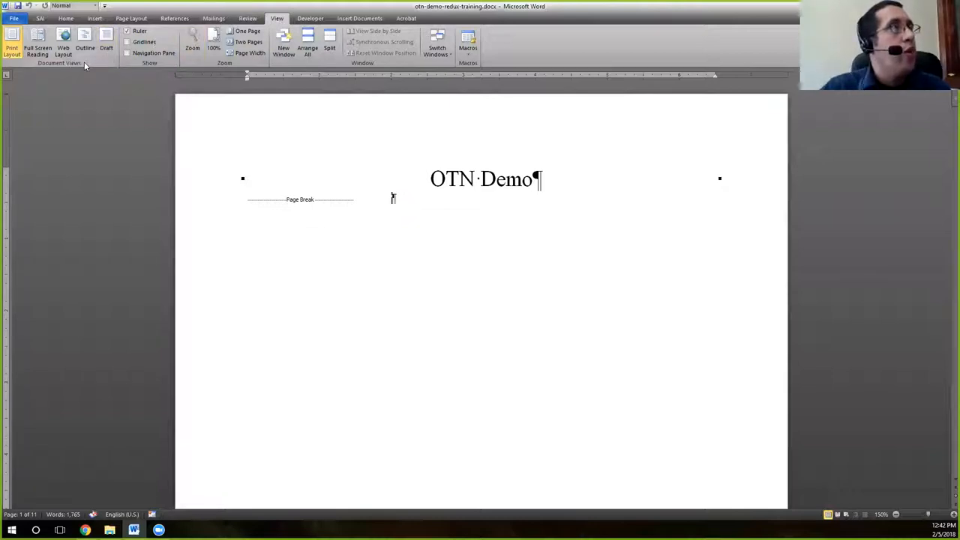
mouse_move(106, 42)
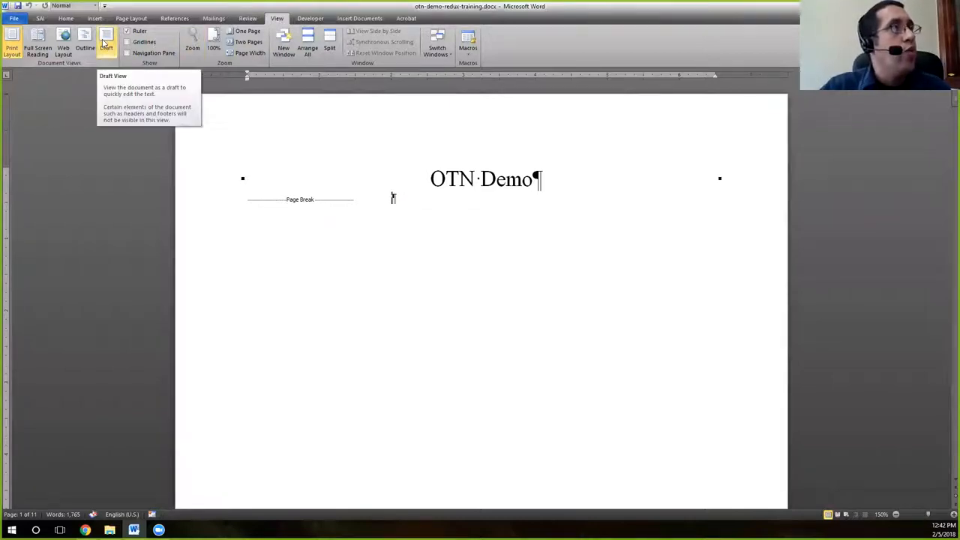
left_click(106, 41)
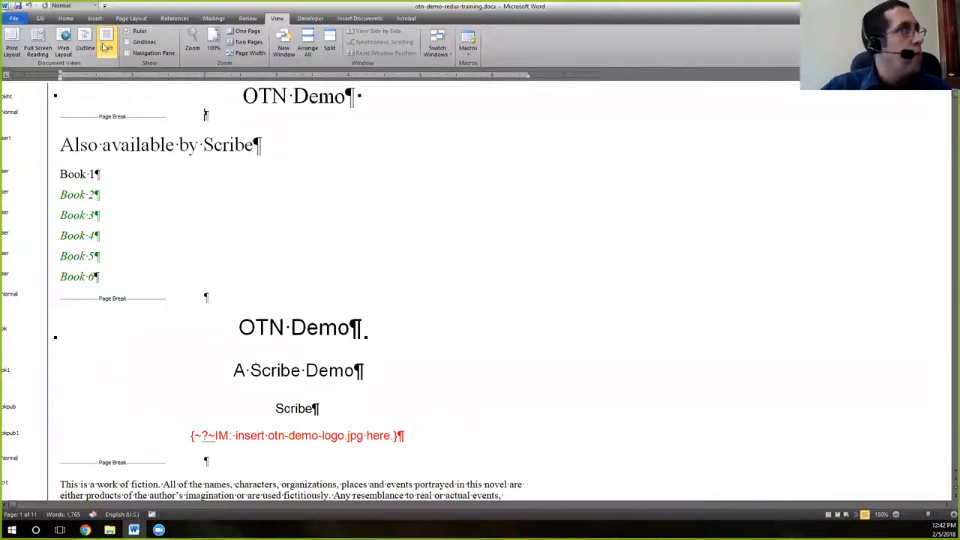
left_click(106, 41)
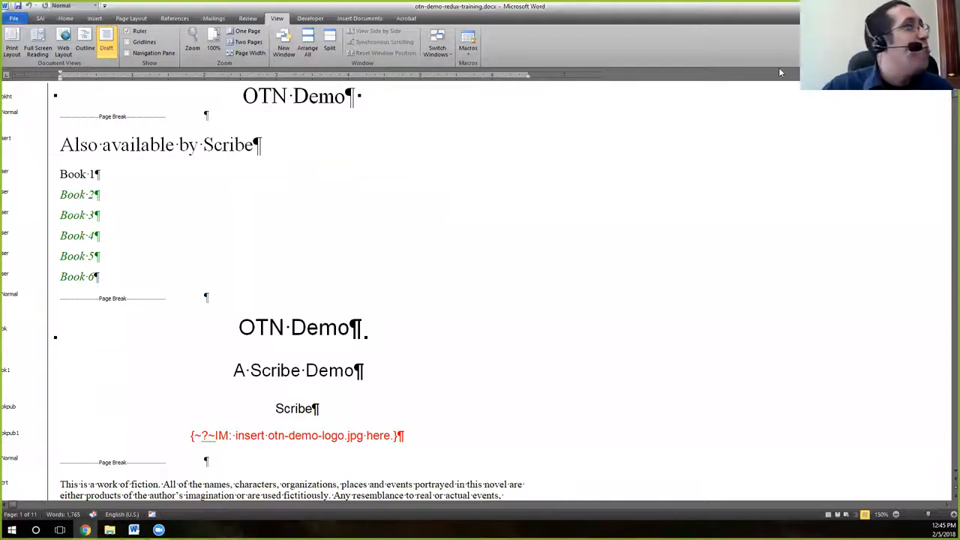
mouse_move(380, 133)
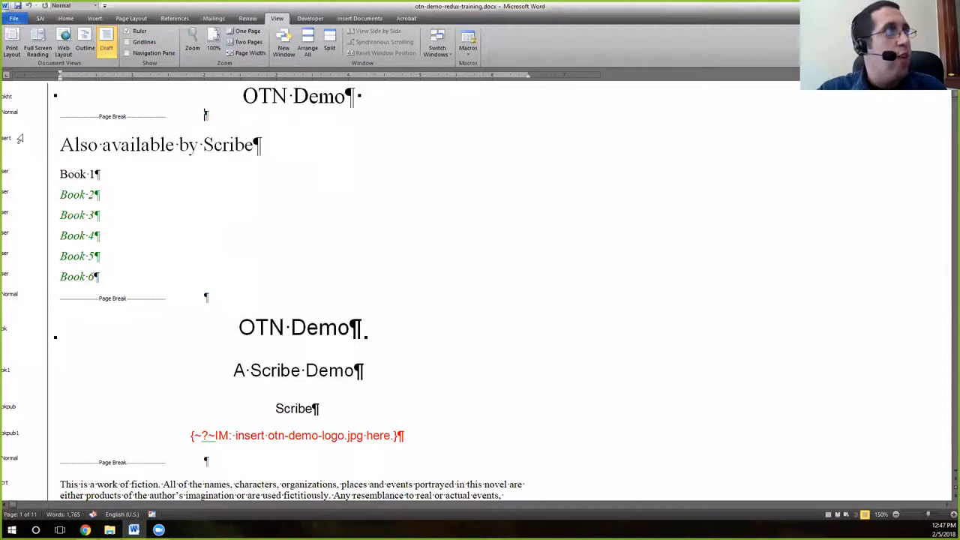
mouse_move(13, 178)
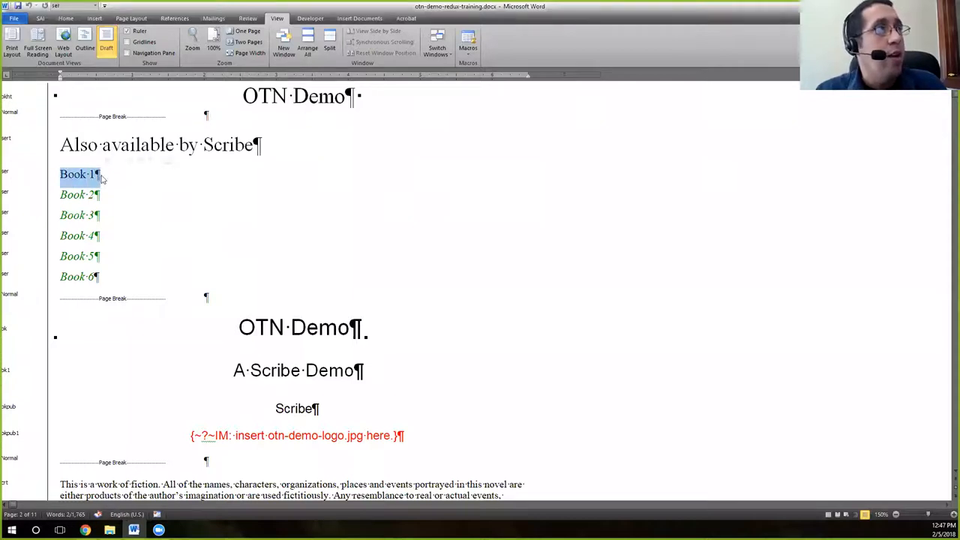
mouse_move(13, 179)
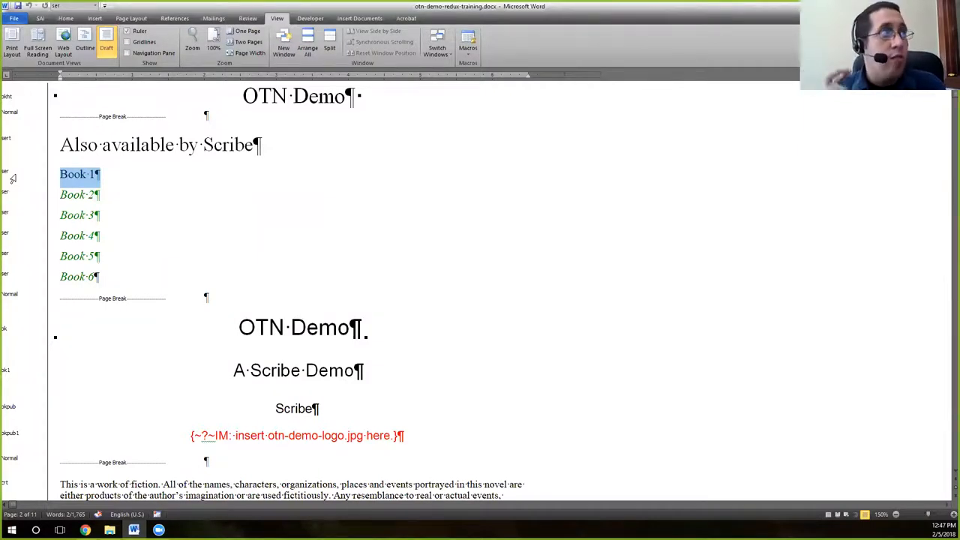
left_click(79, 195)
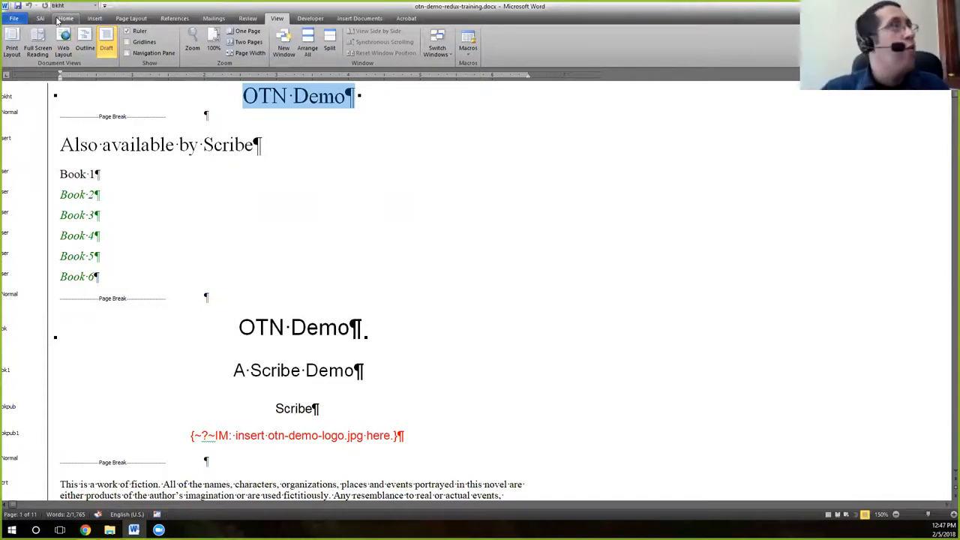
Step: Open the SAI tab to reach the structure indicator tools
left_click(40, 18)
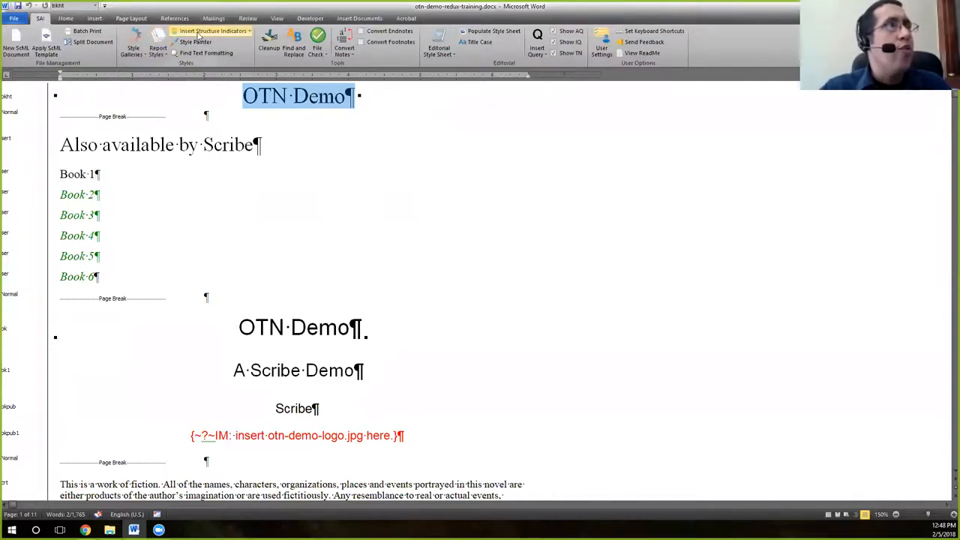
mouse_move(214, 32)
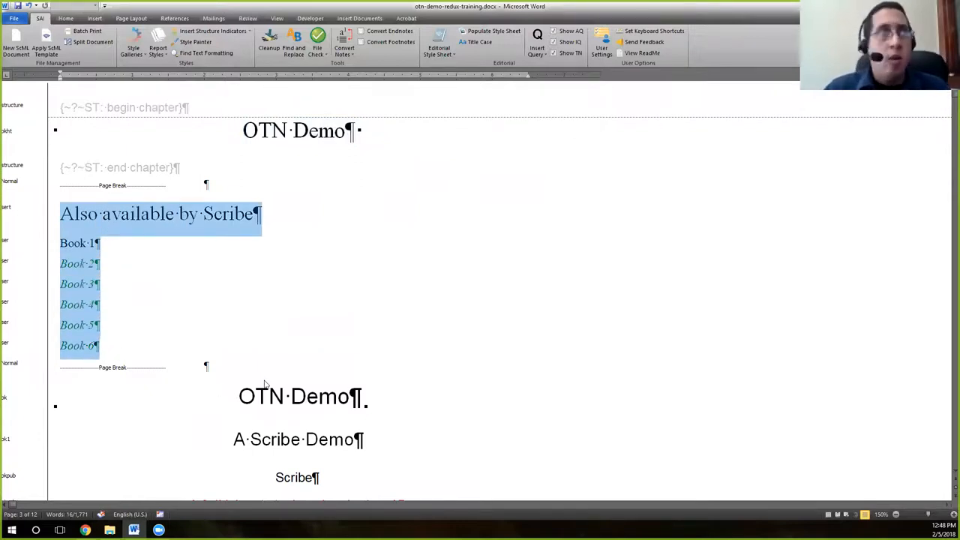
scroll("down", 3)
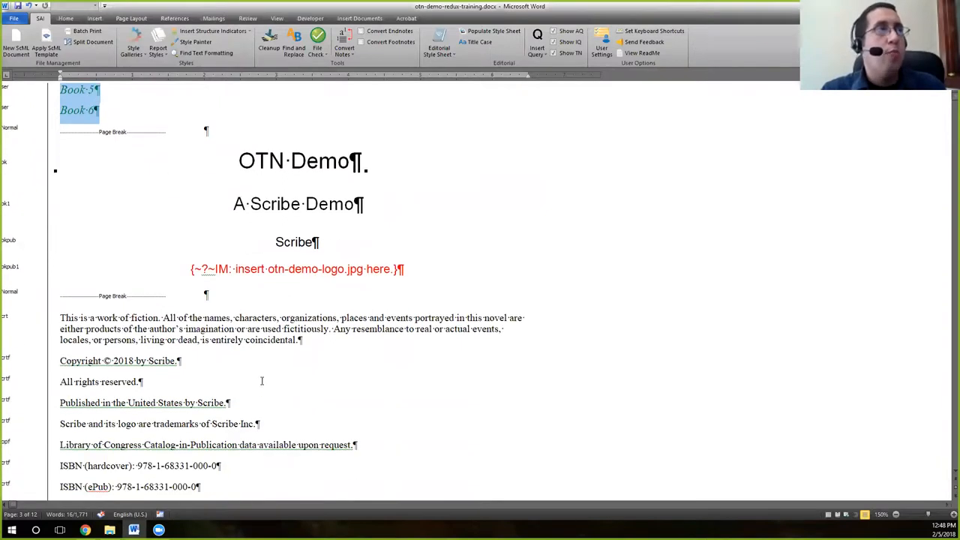
scroll("down", 3)
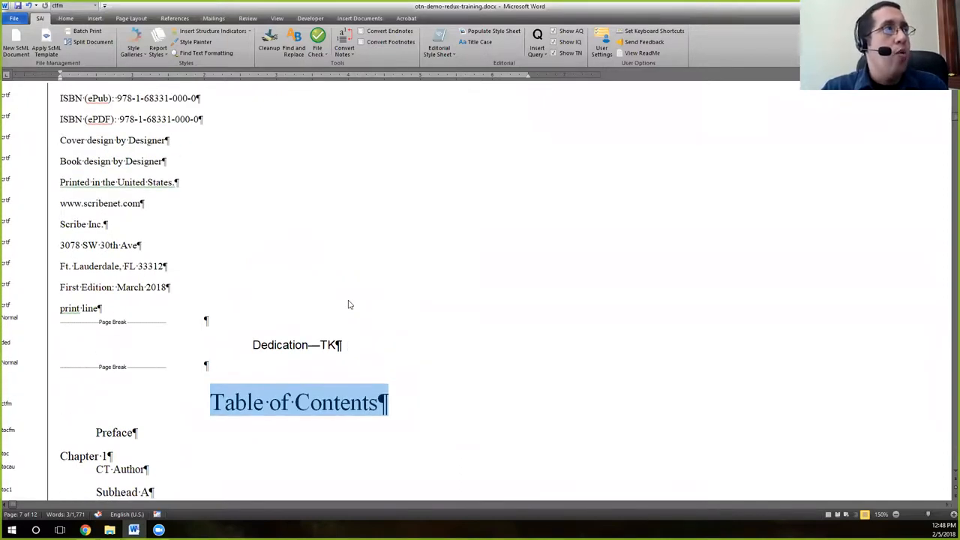
mouse_move(327, 305)
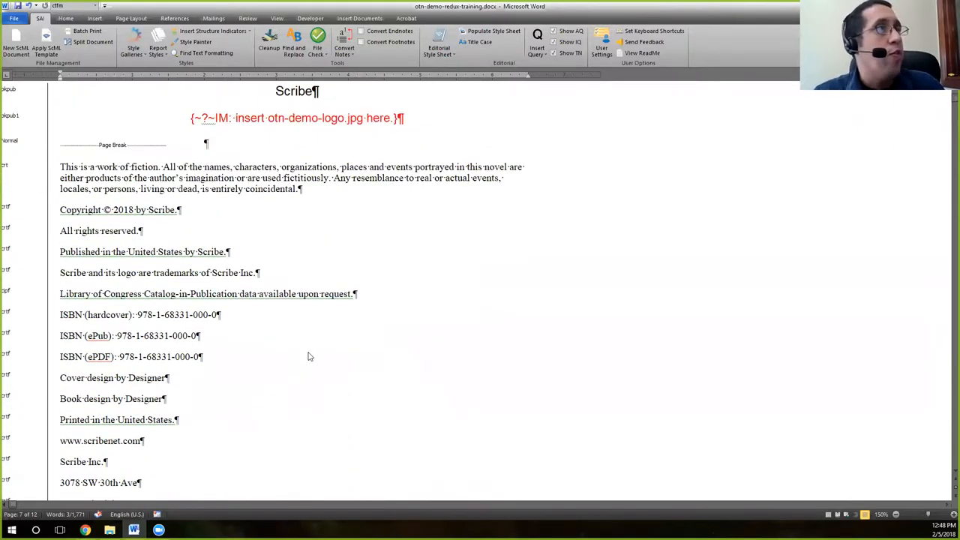
scroll("up", 3)
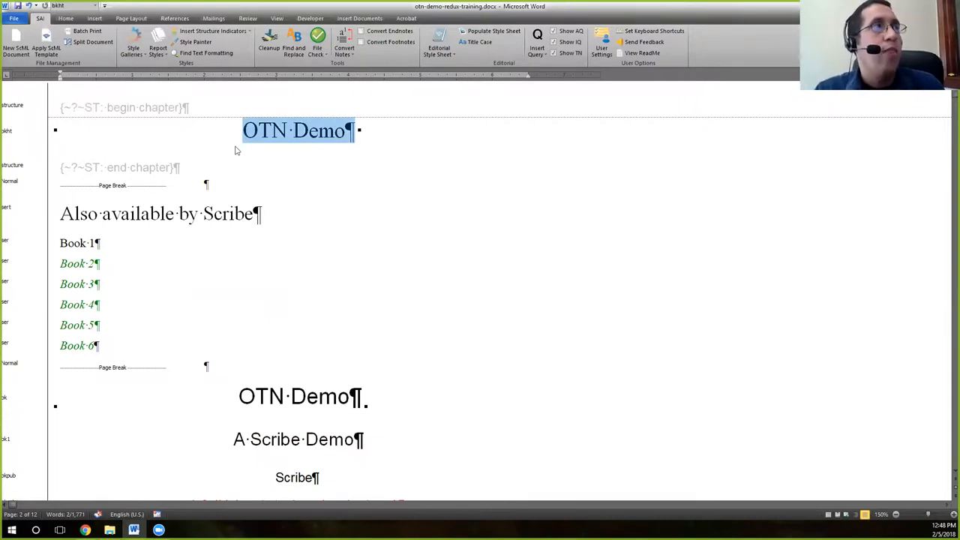
mouse_move(48, 112)
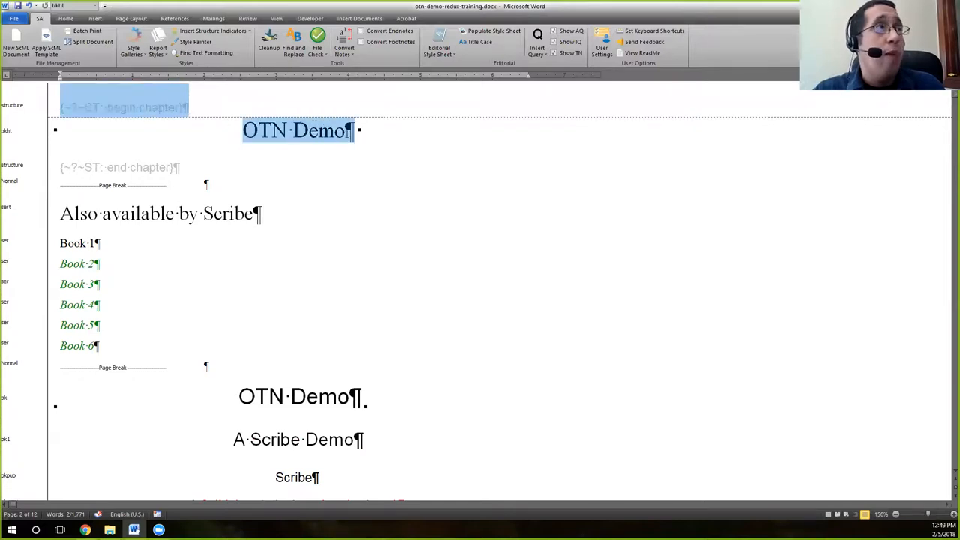
mouse_move(370, 135)
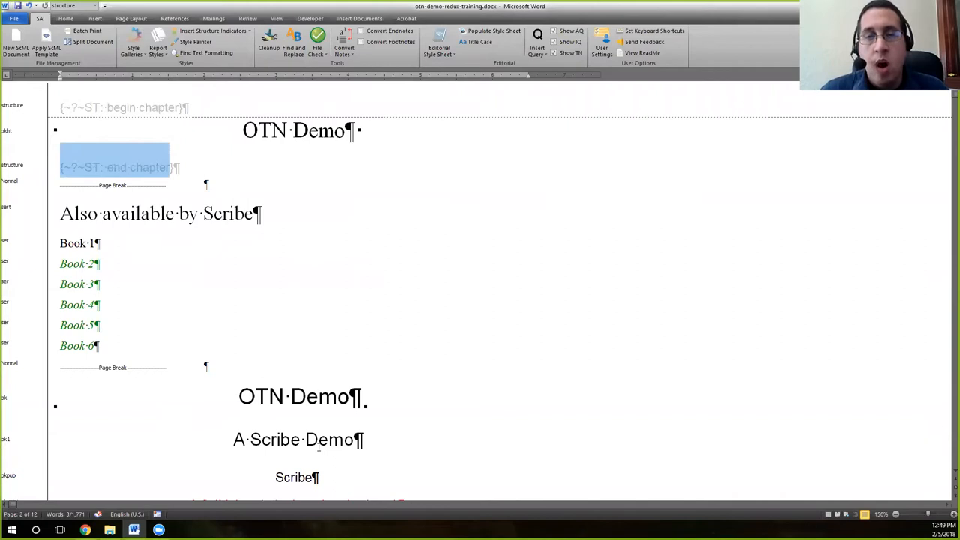
scroll("down", 3)
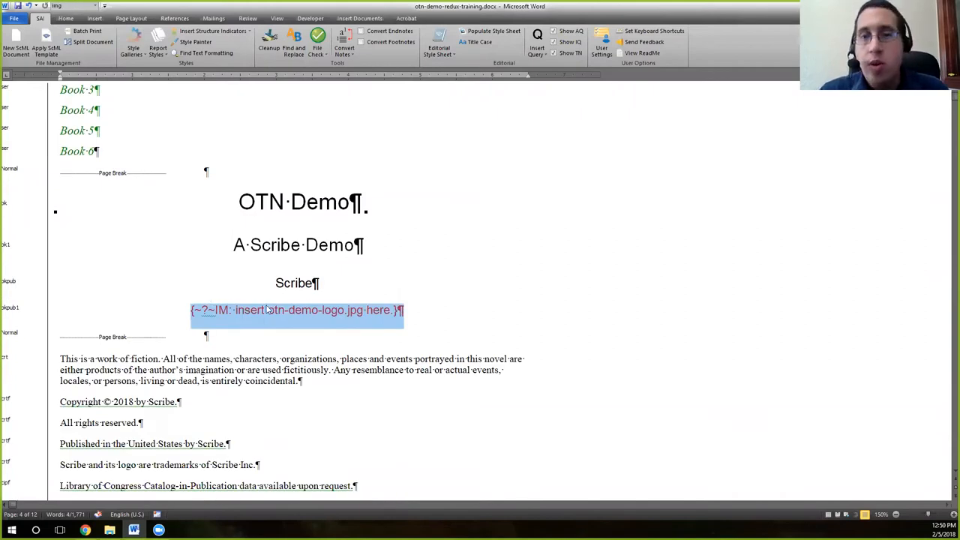